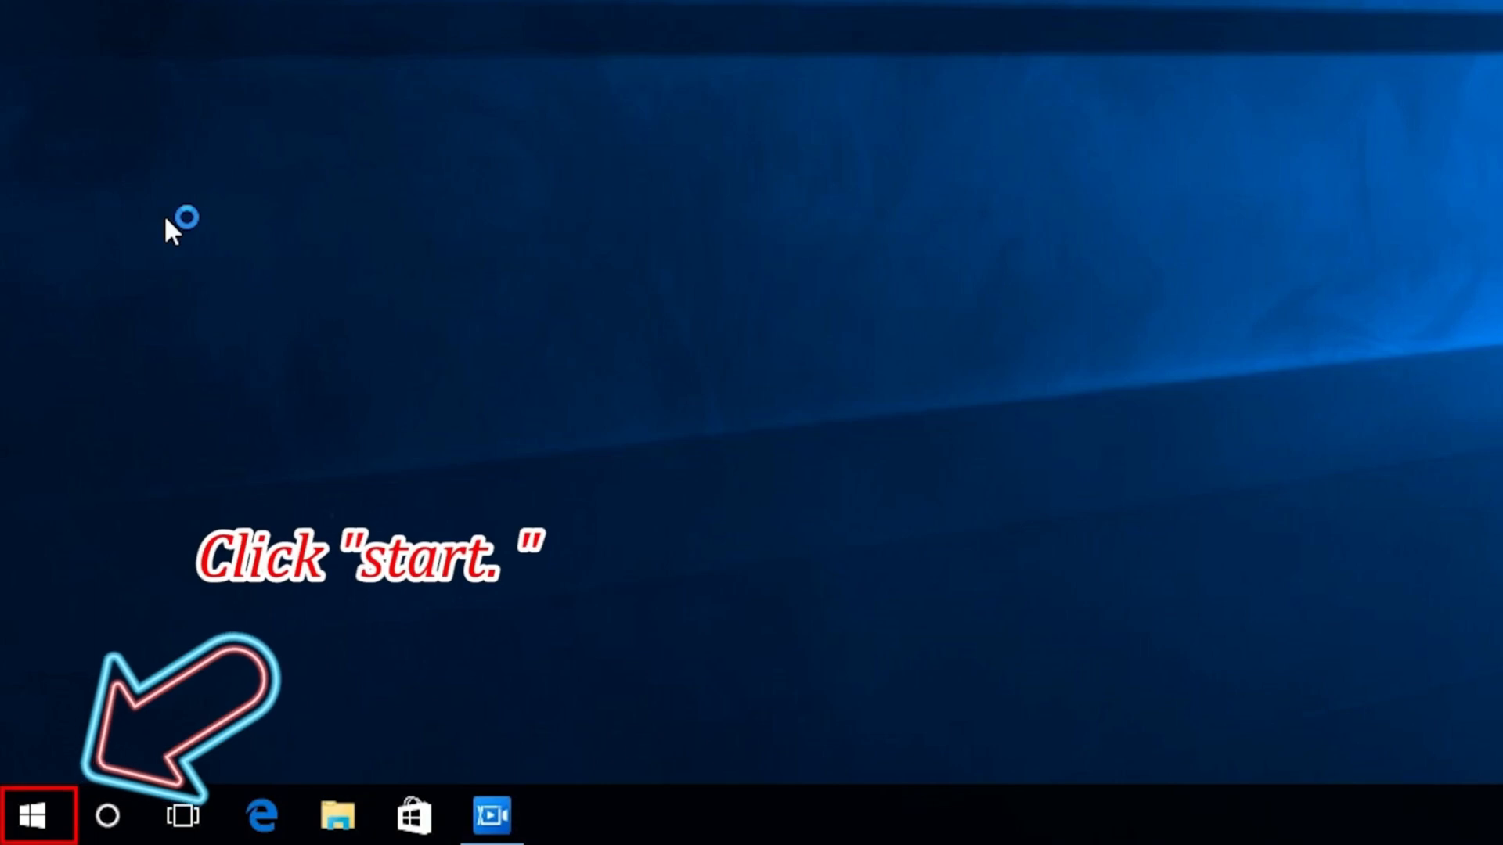
Step: Open Windows Settings from the Start menu and go to the Devices category
left_click(37, 816)
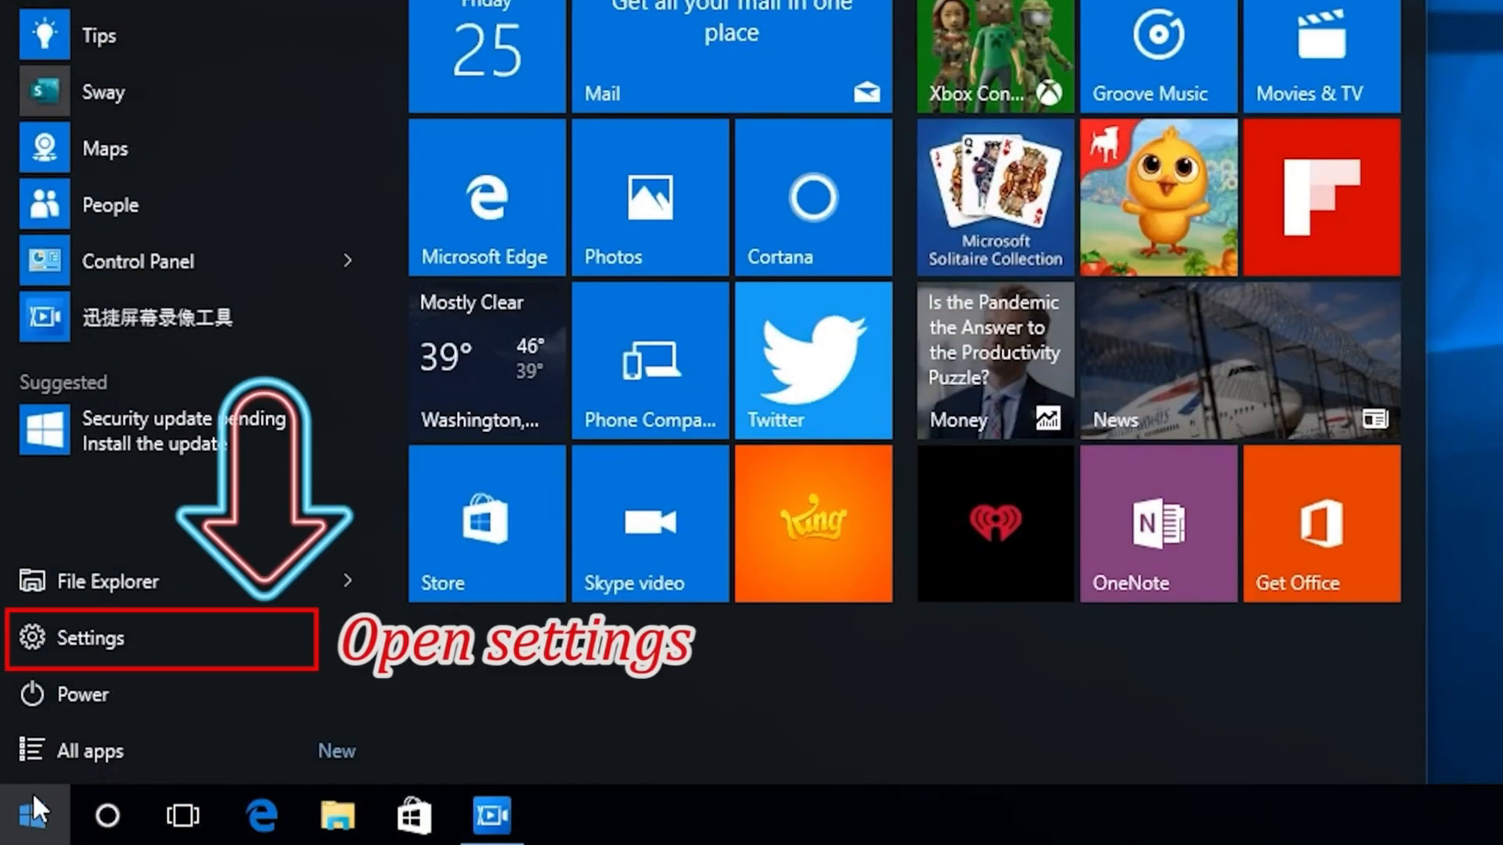
left_click(87, 638)
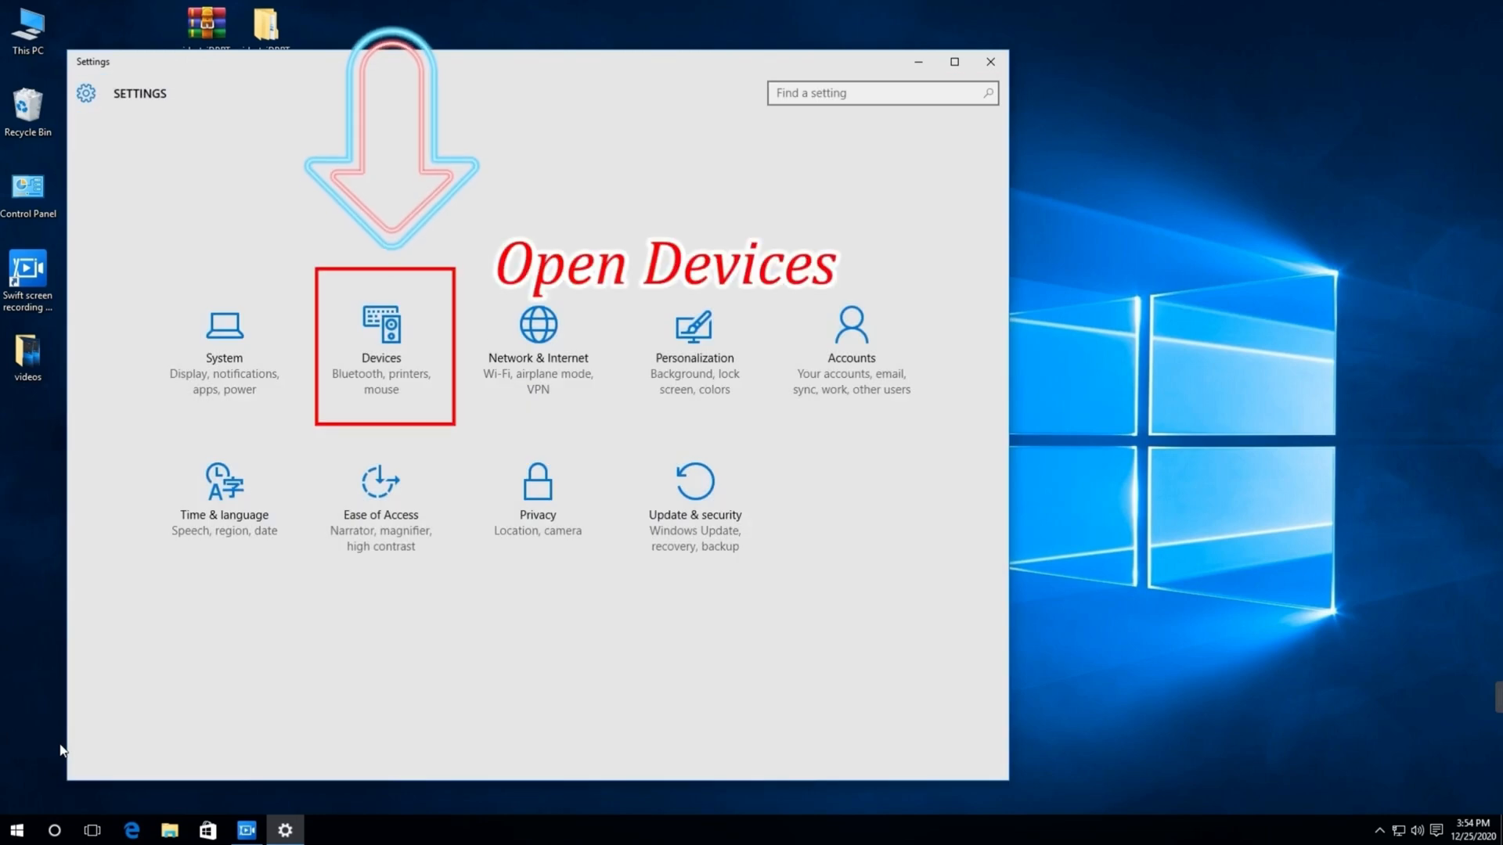
left_click(381, 325)
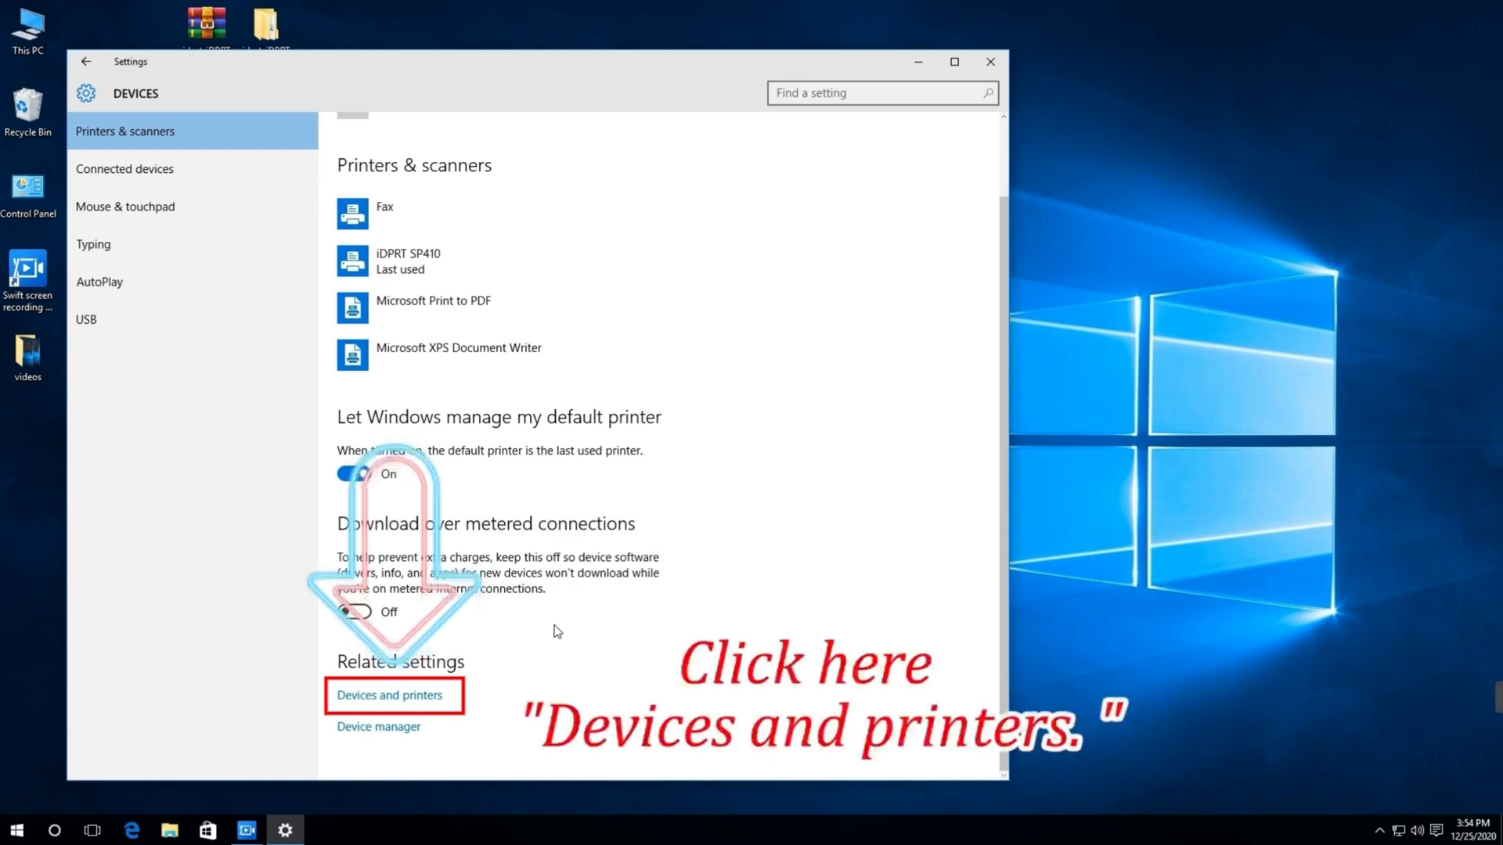
Step: Open the iDPRT SP410 printing preferences from Devices and Printers, then its Advanced Setting
left_click(389, 695)
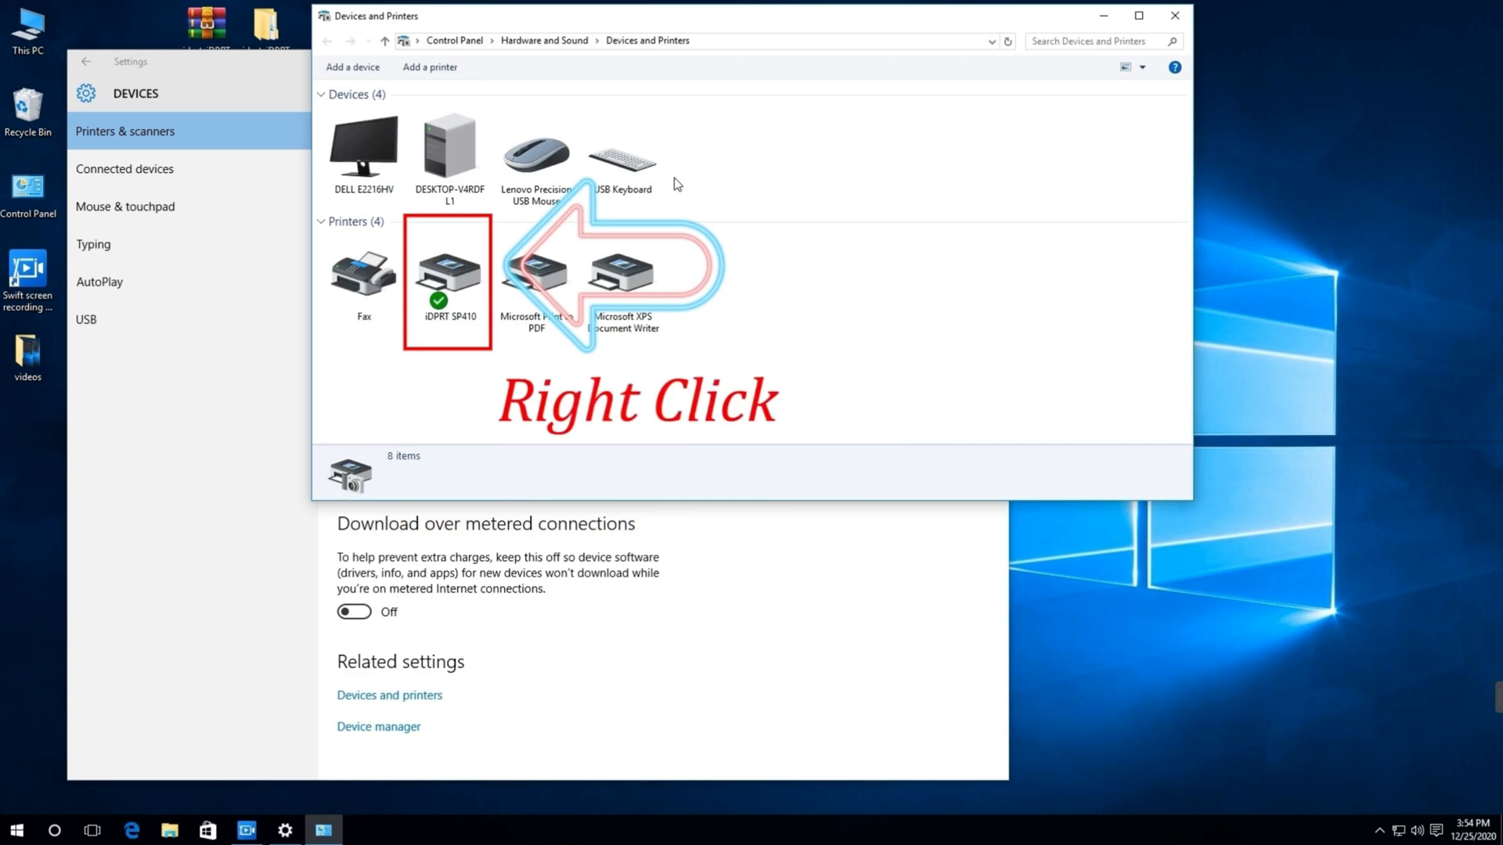
right_click(447, 273)
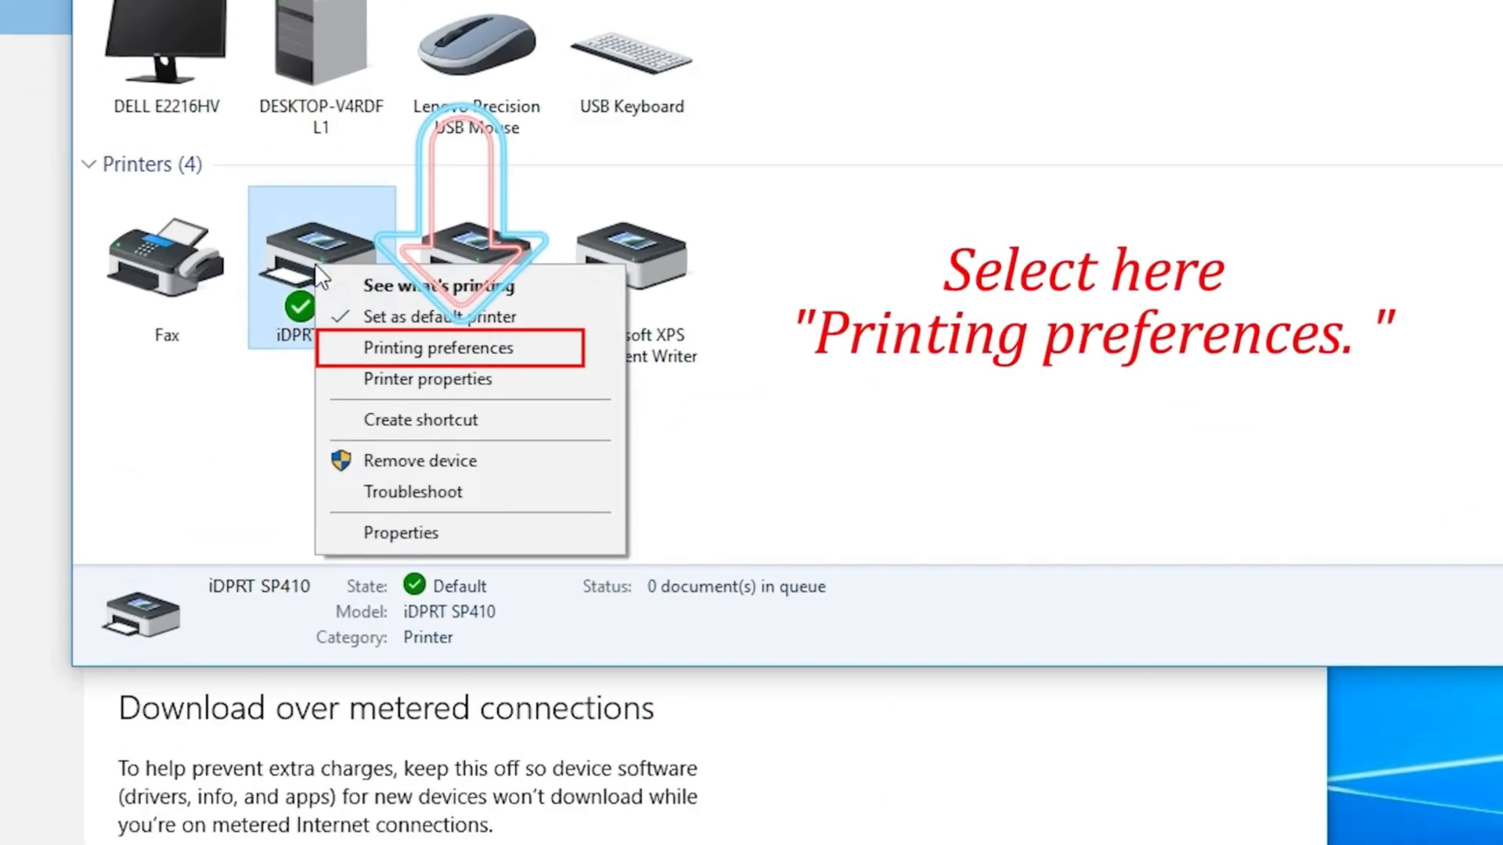
left_click(436, 347)
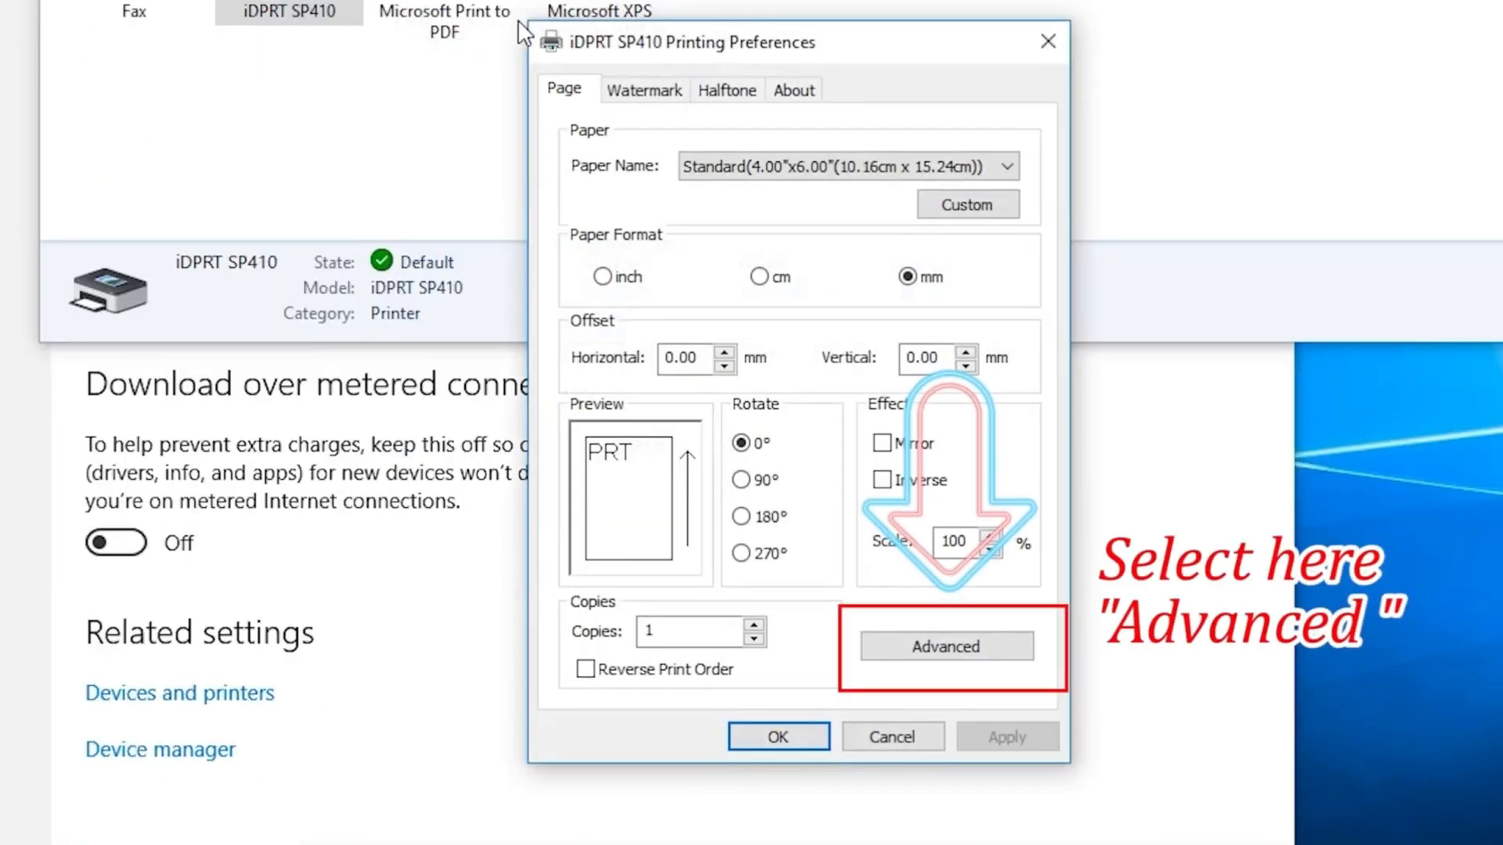
left_click(944, 645)
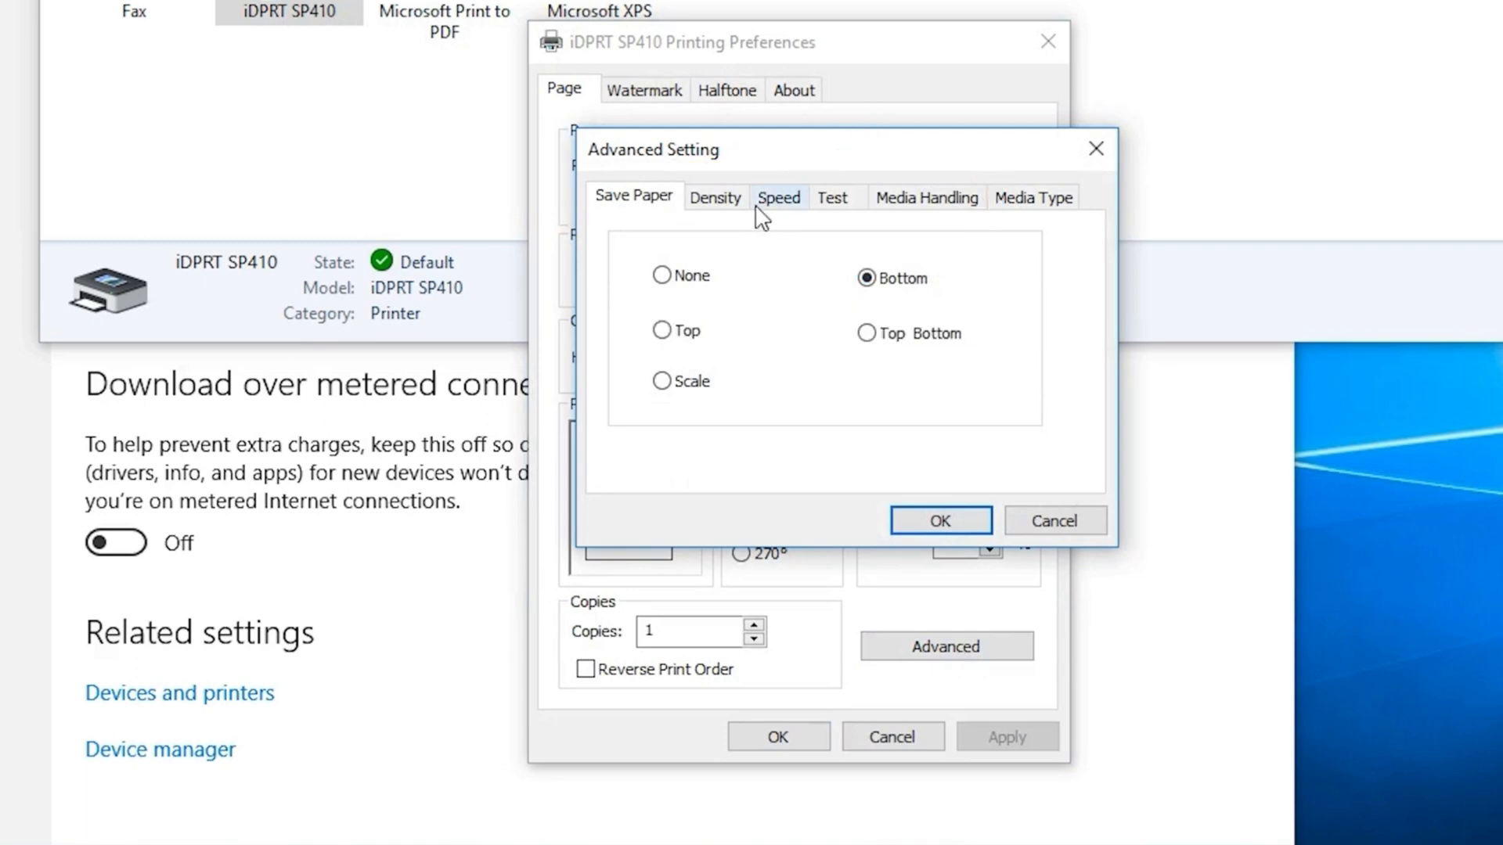
Step: On the Density tab, enable Customize Print Density, set it near Dark, and confirm
left_click(714, 197)
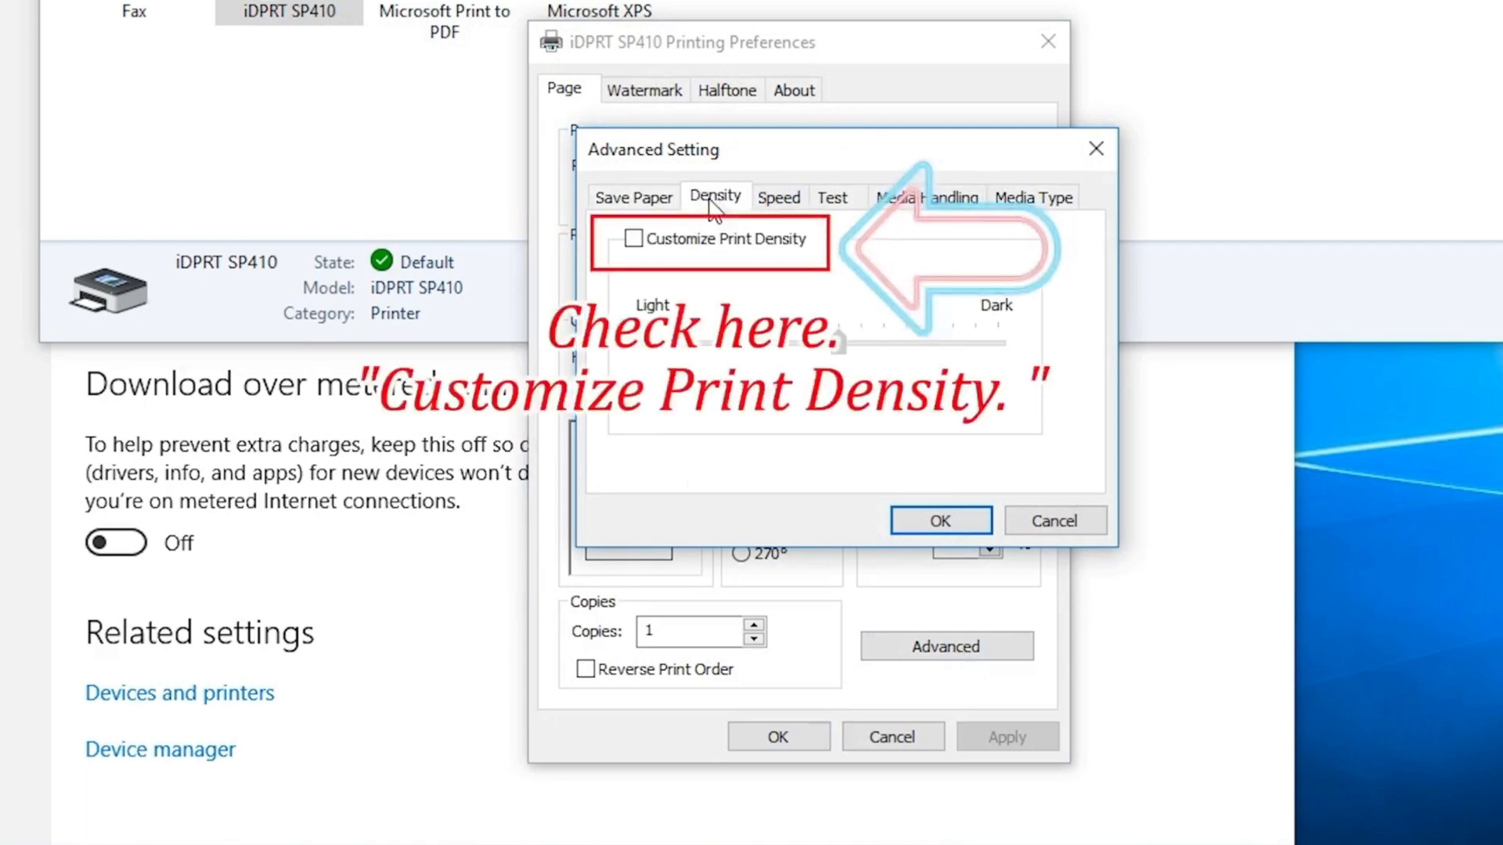
left_click(632, 239)
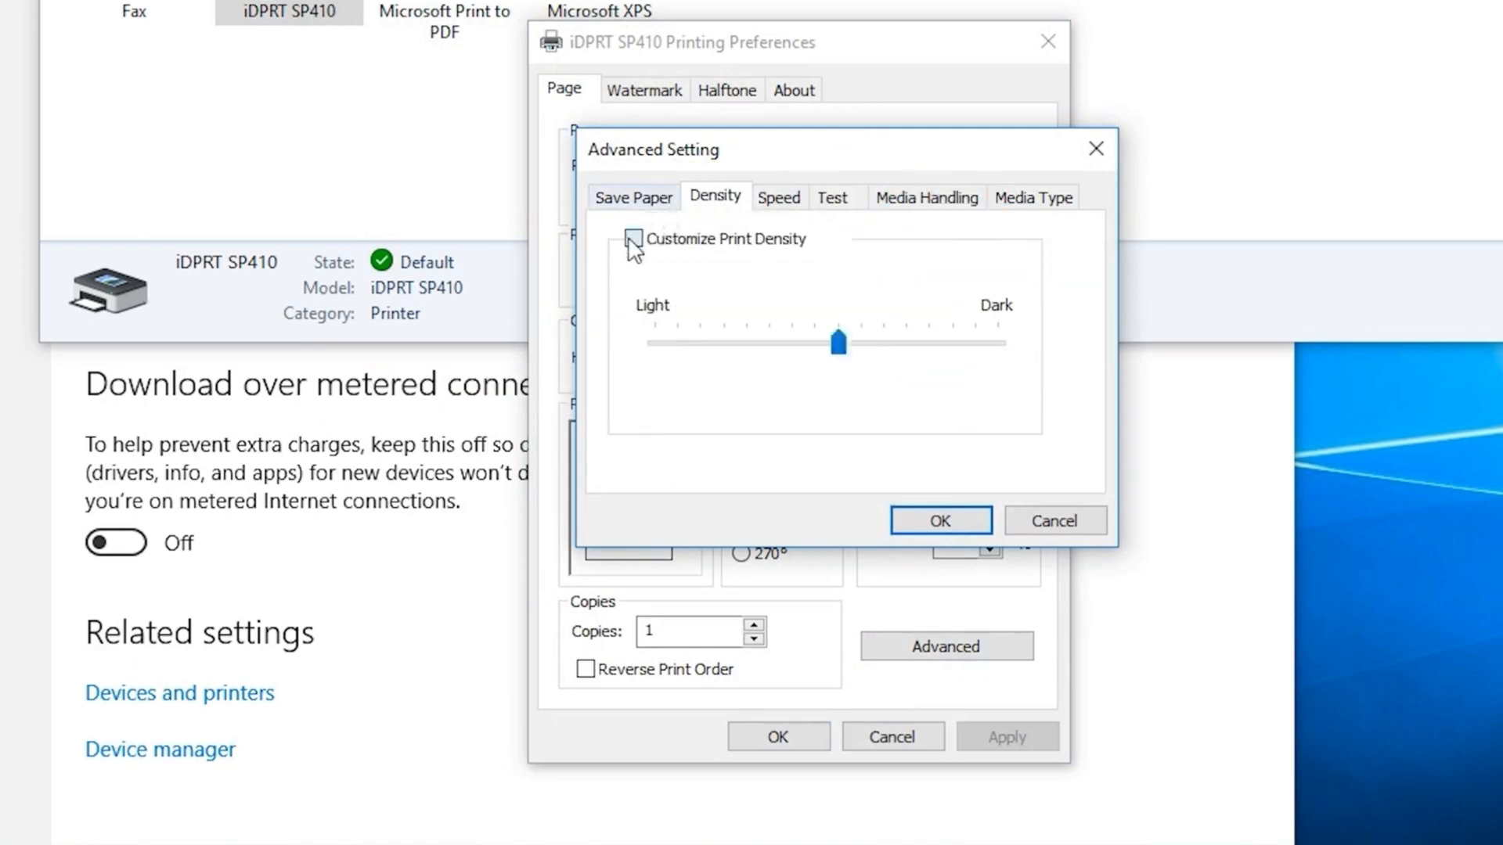
left_click(632, 239)
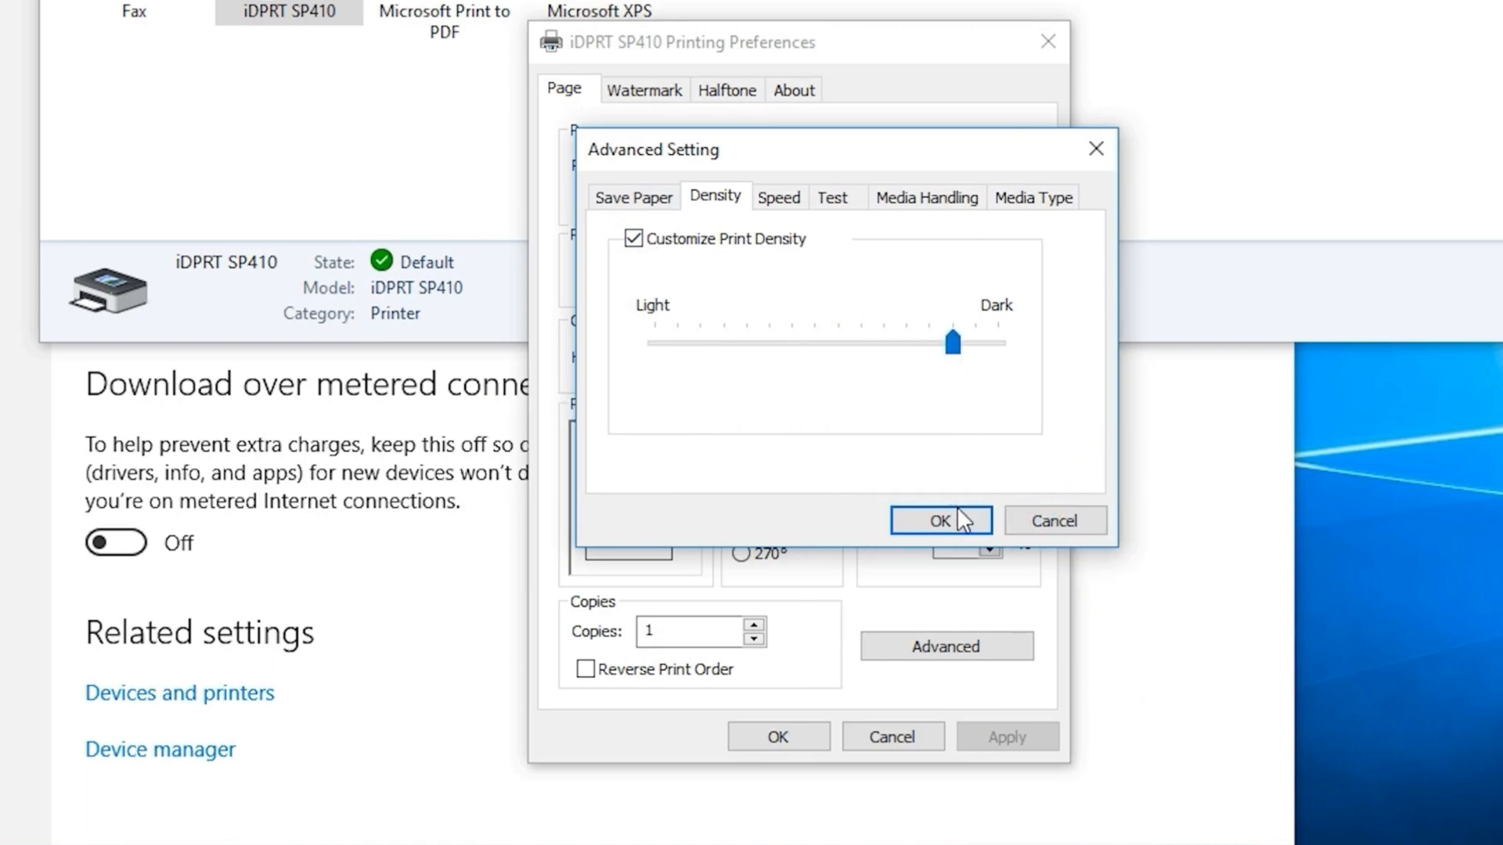
left_click(940, 521)
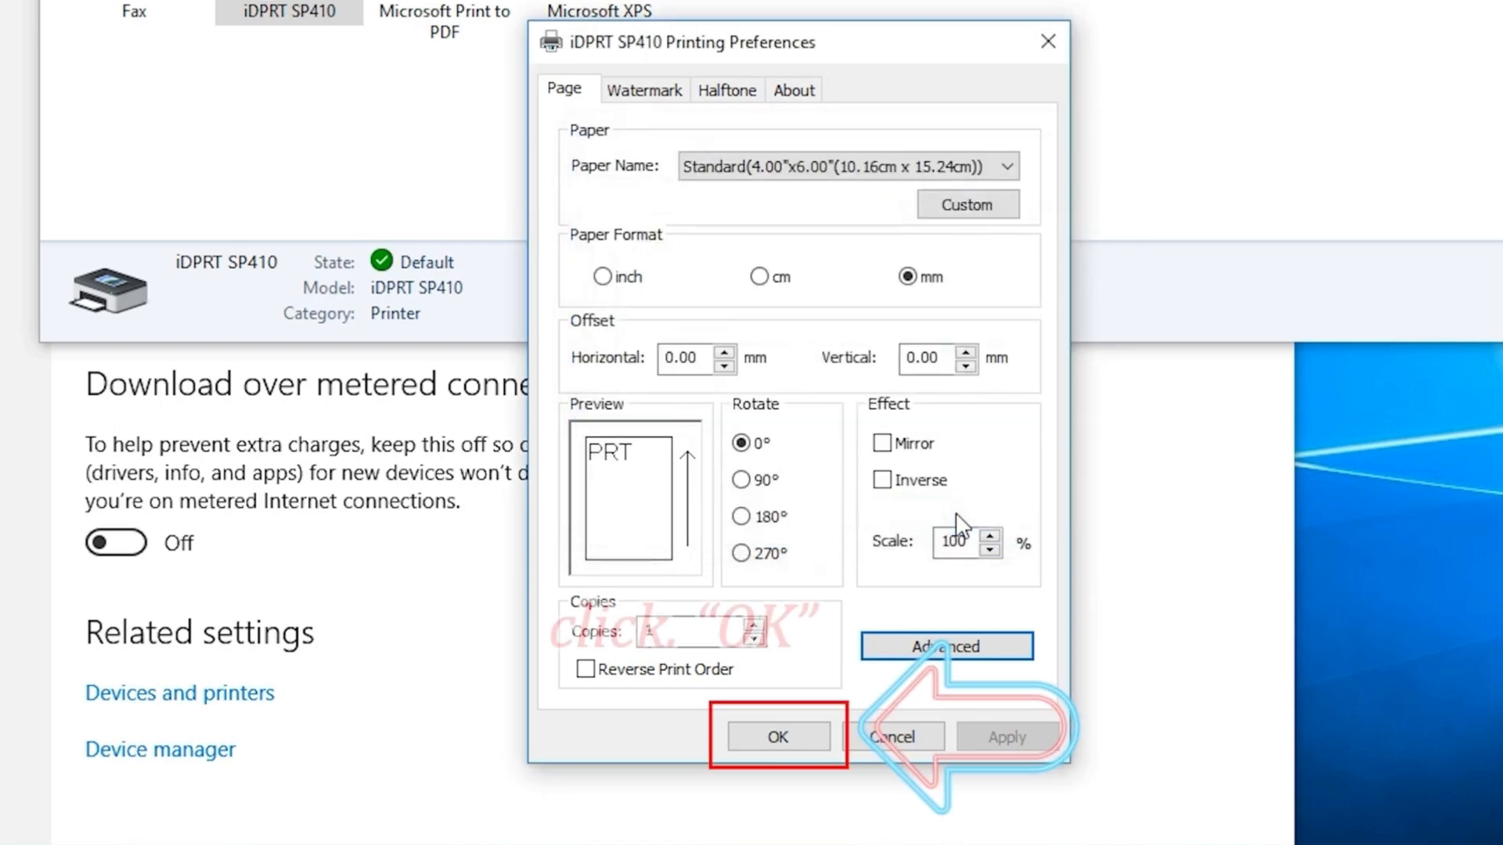